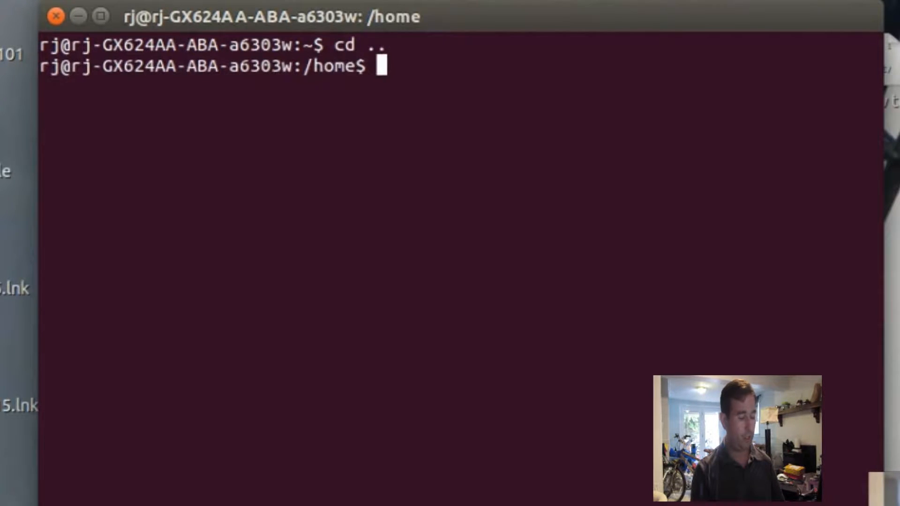
In Terminal, climb to the root directory and move into /opt
text(cd .)
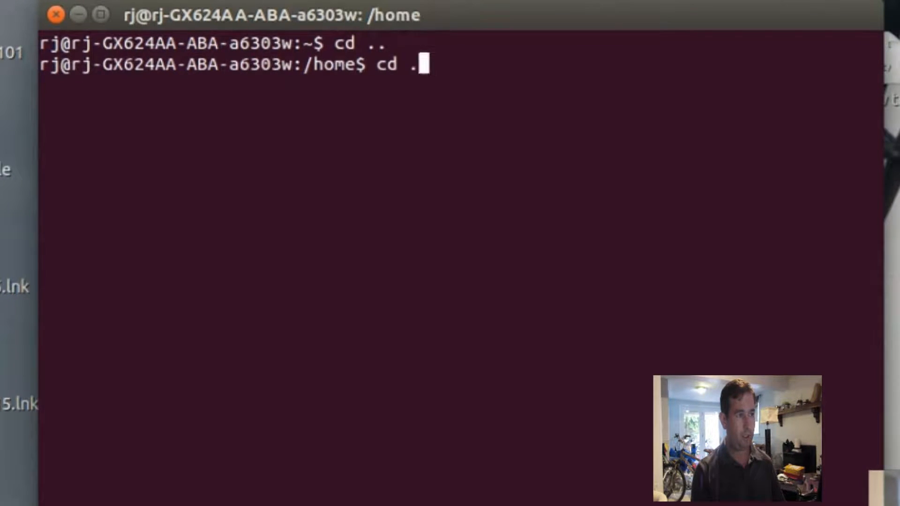
key(Return)
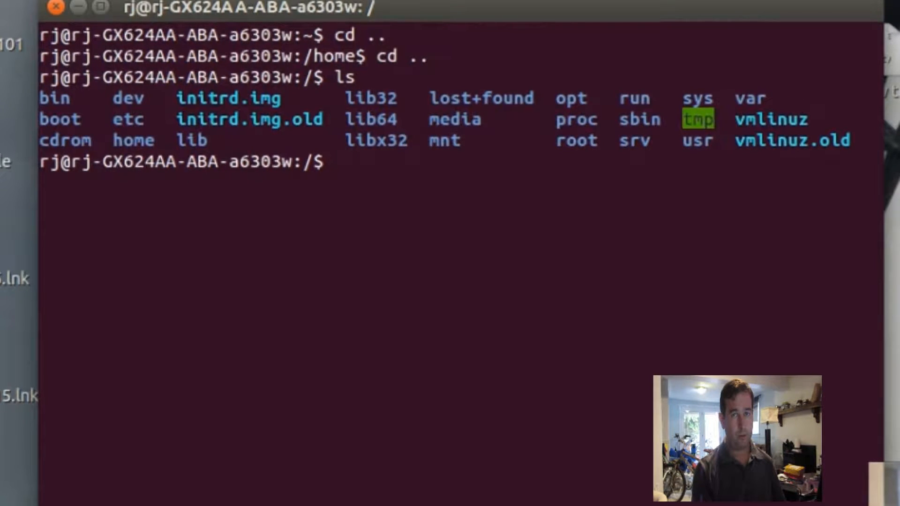
text(cd)
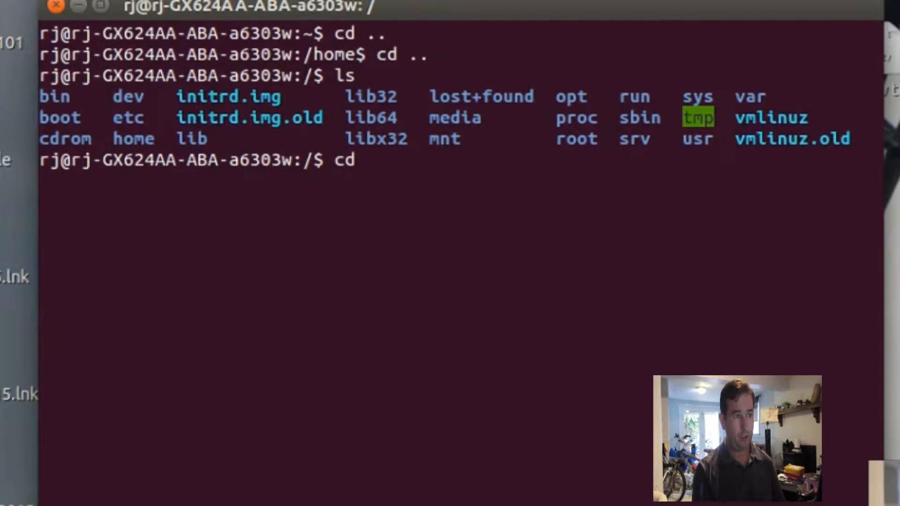
text(op)
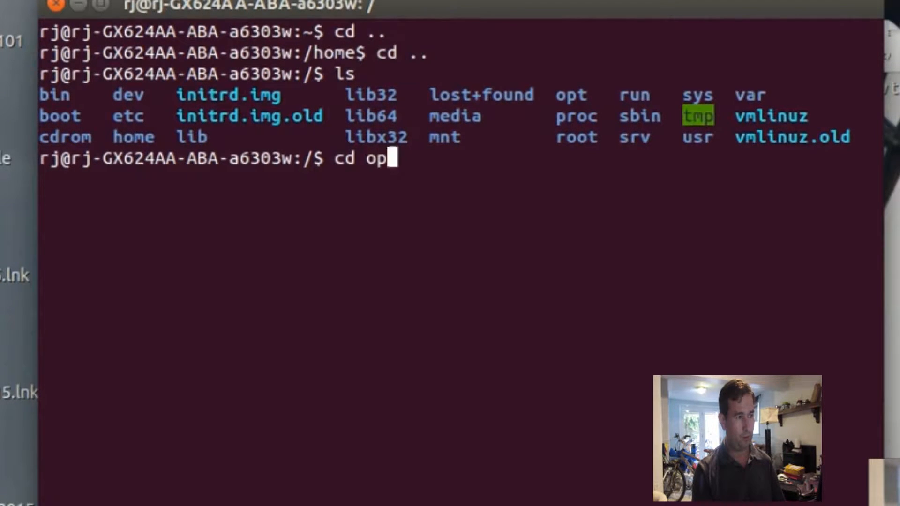
key(Return)
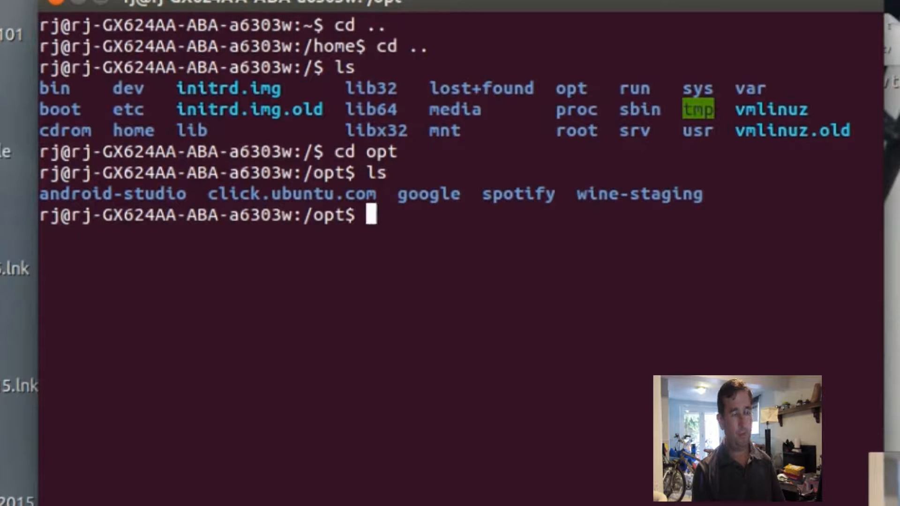
Begin a wildcard cd and* command toward the android-studio folder
text(cd)
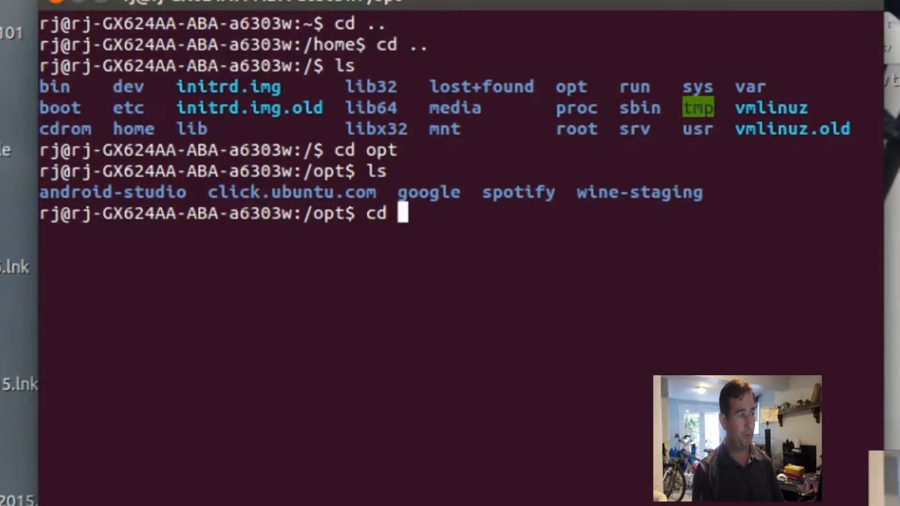
text(and)
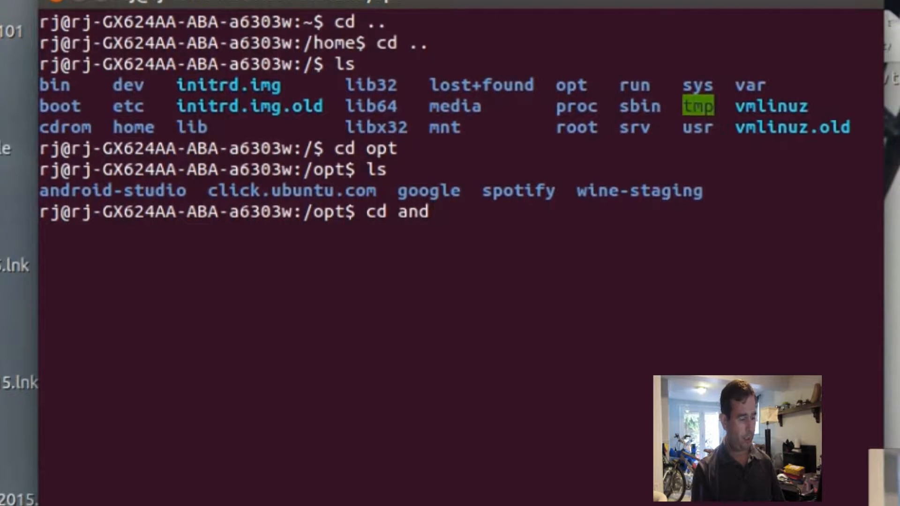
text(*)
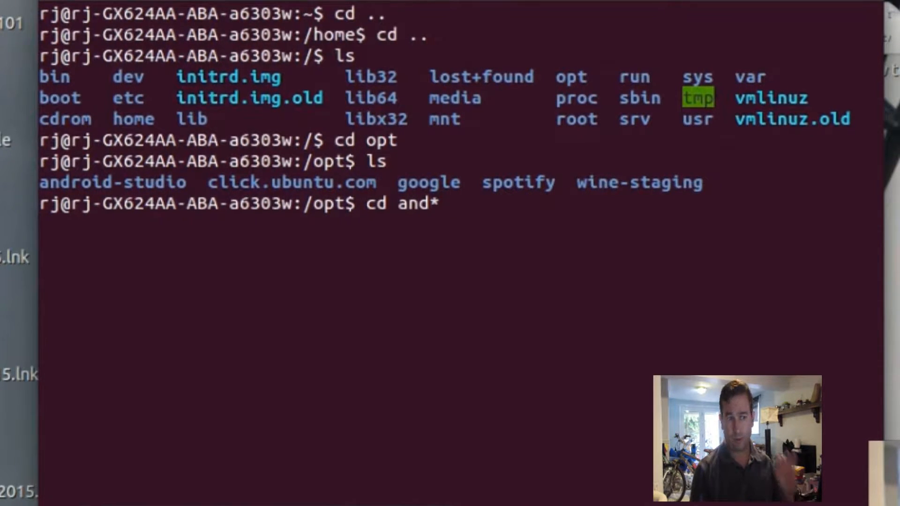
Enter /opt/android-studio and list its contents
key(Return)
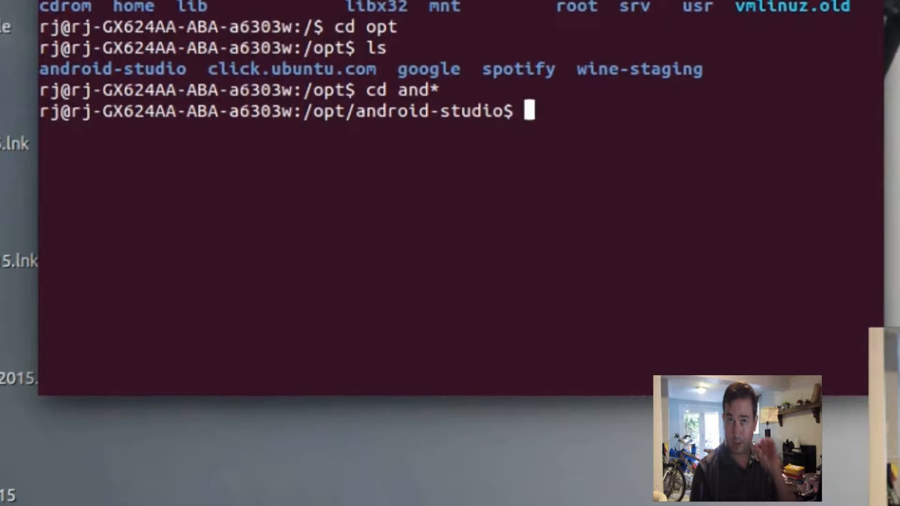
text(ls)
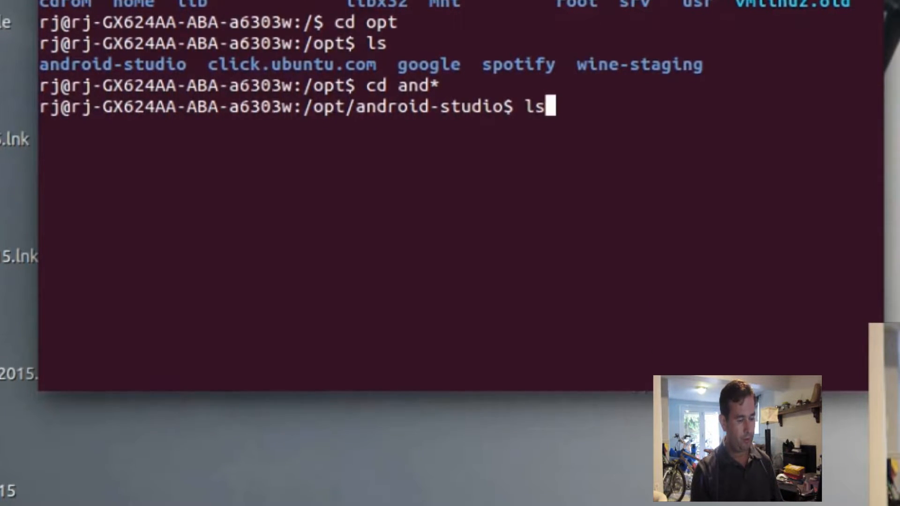
key(Return)
text(cd bin)
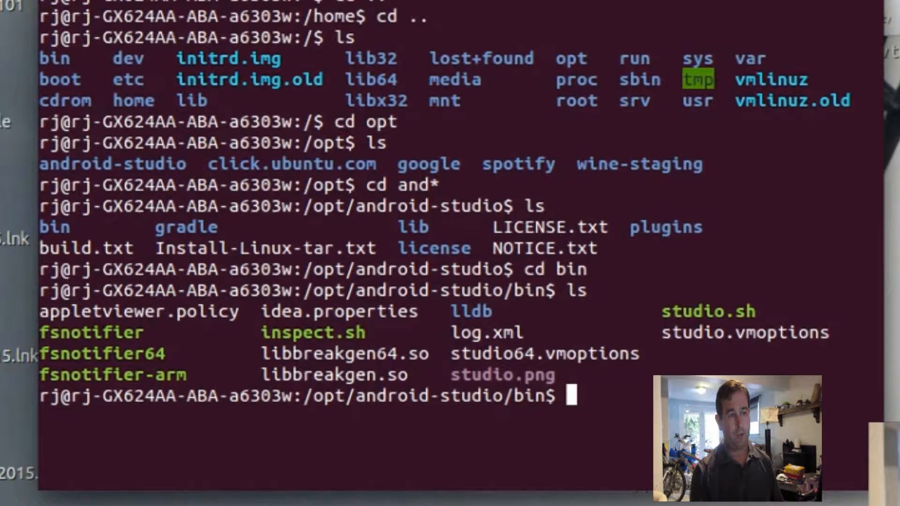
Launch Android Studio by running the ./studio.sh startup script
text(./)
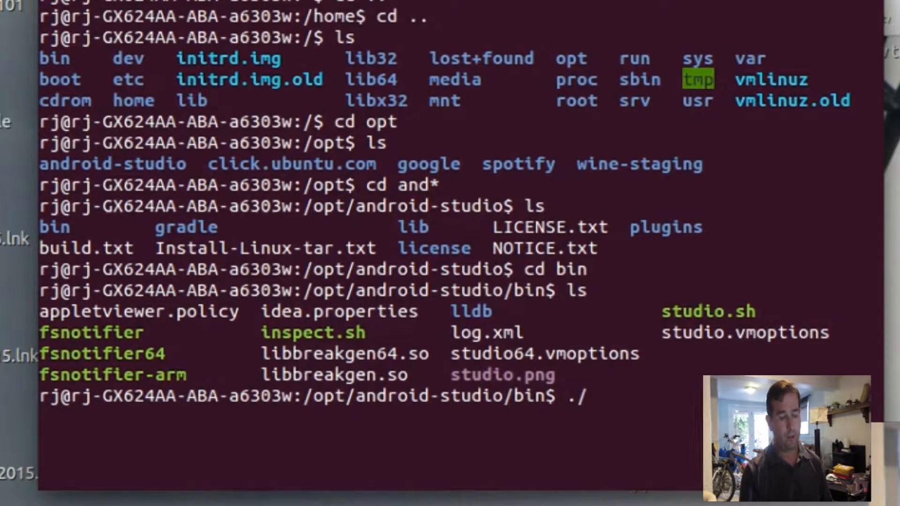
text(stu)
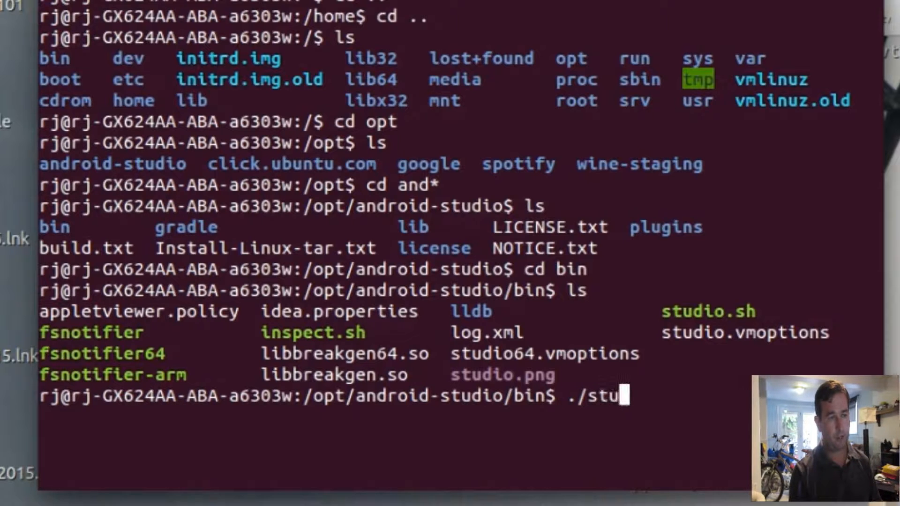
text(dio)
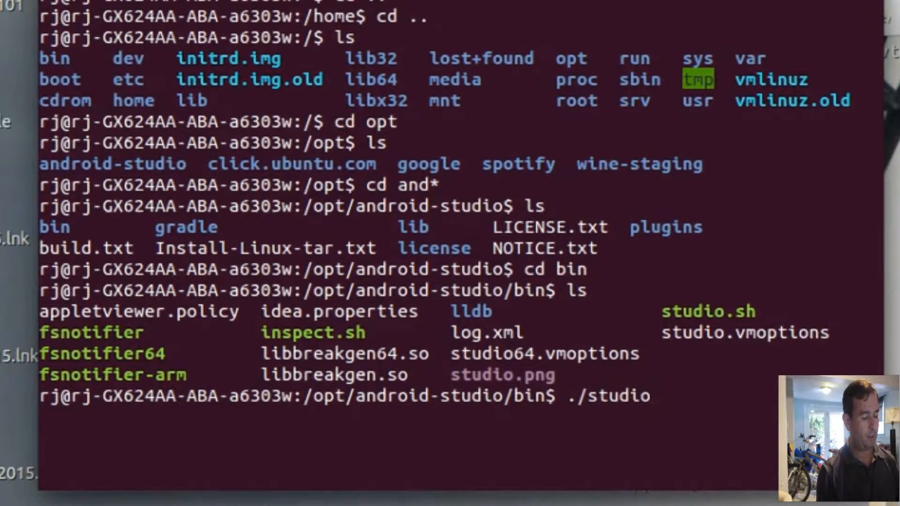
text(.sh)
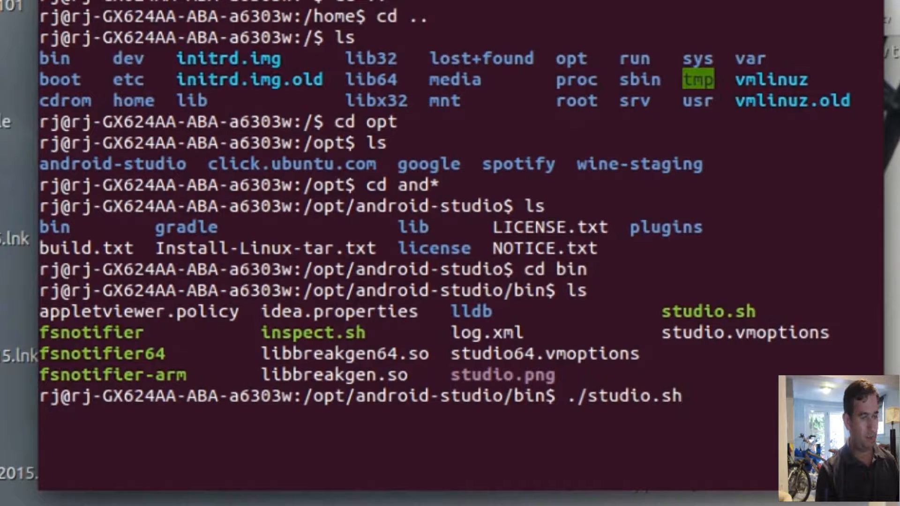
key(Return)
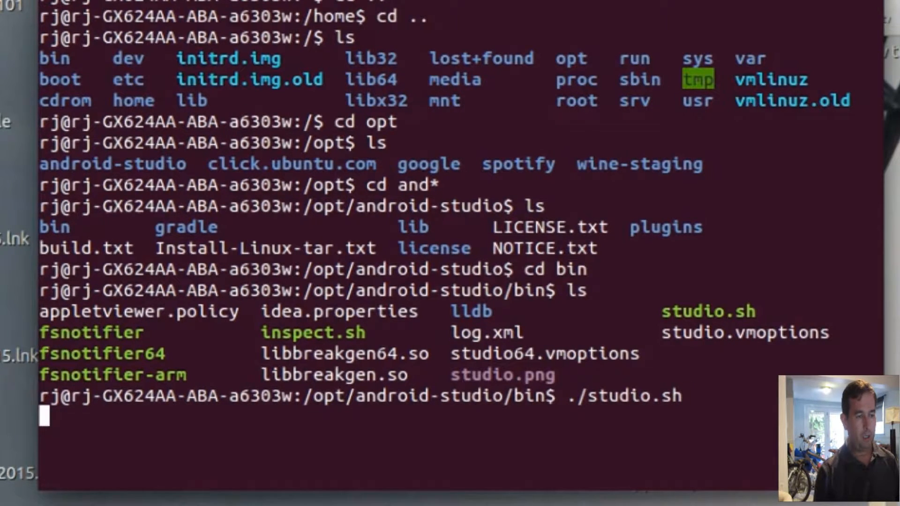
Let Android Studio start up and load the Helloworld1 project with MainActivity.java
key(Return)
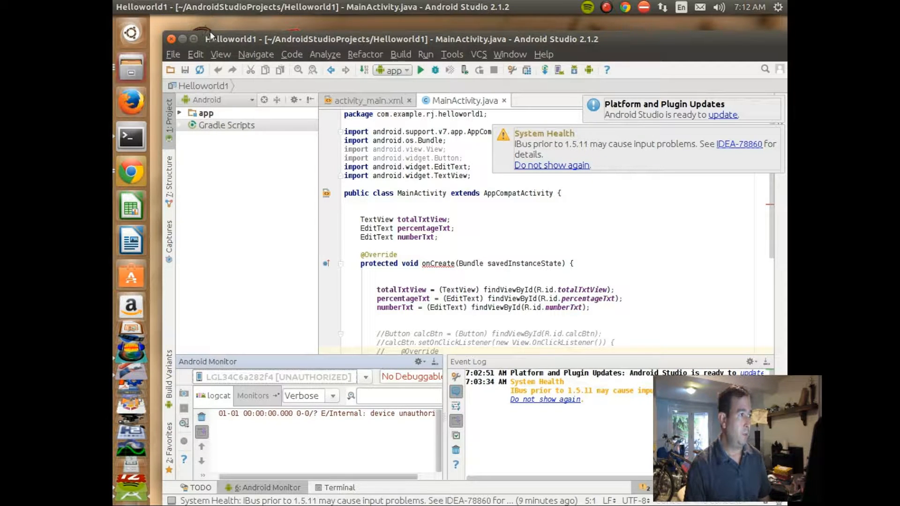
mouse_move(206, 66)
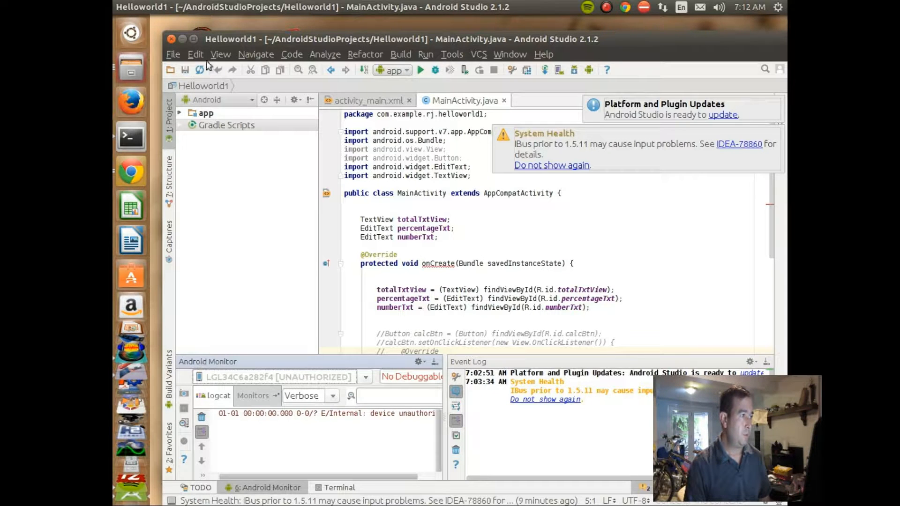
Open Helloworld2 from the File menu, replacing Helloworld1 in this window
click(172, 54)
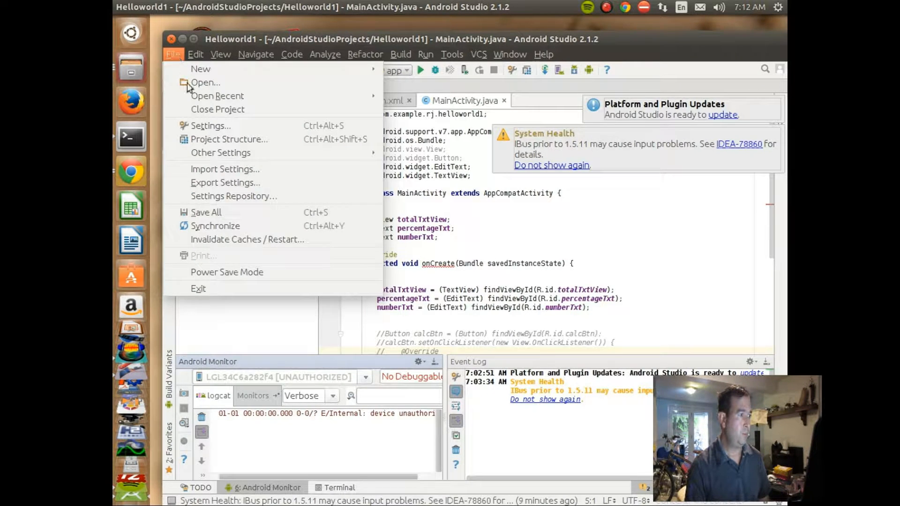
mouse_move(217, 109)
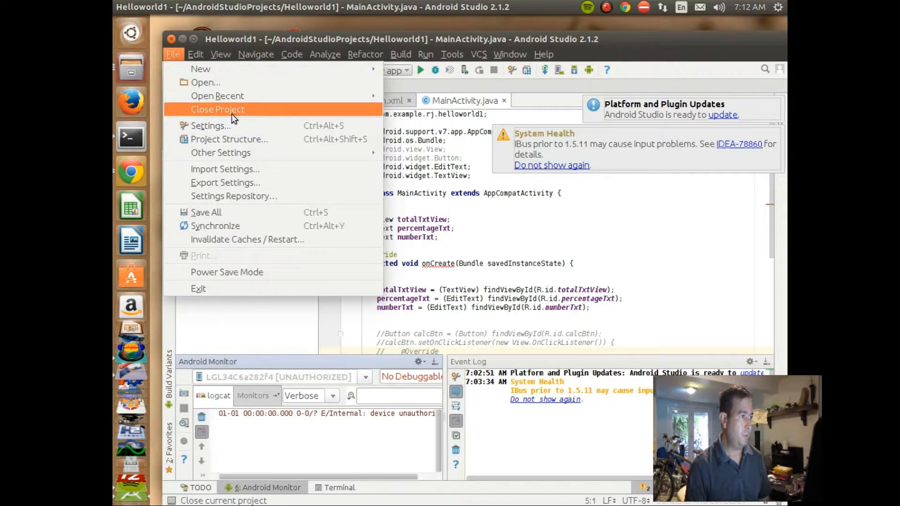
mouse_move(204, 83)
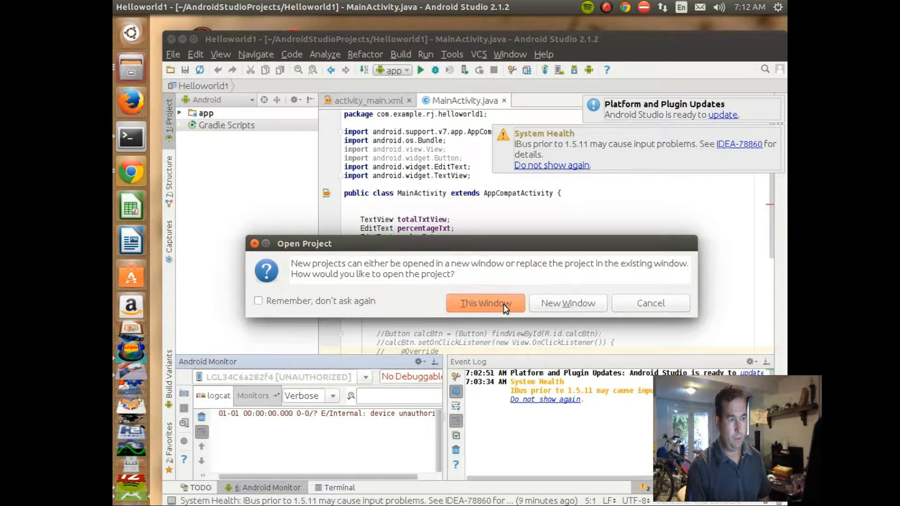
click(484, 303)
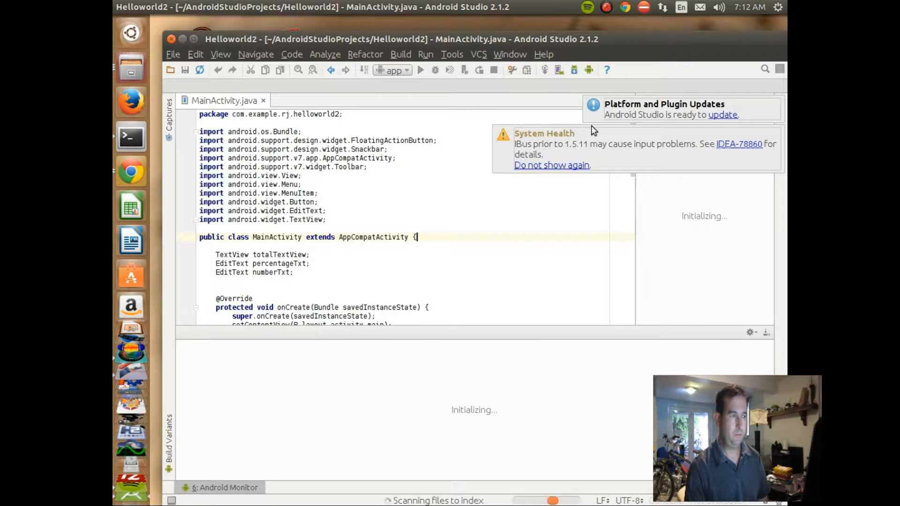
click(228, 487)
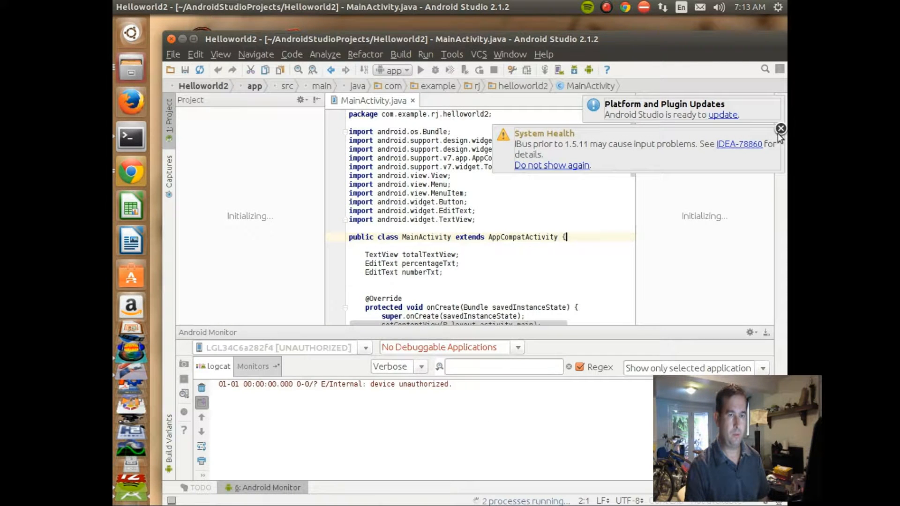
click(781, 128)
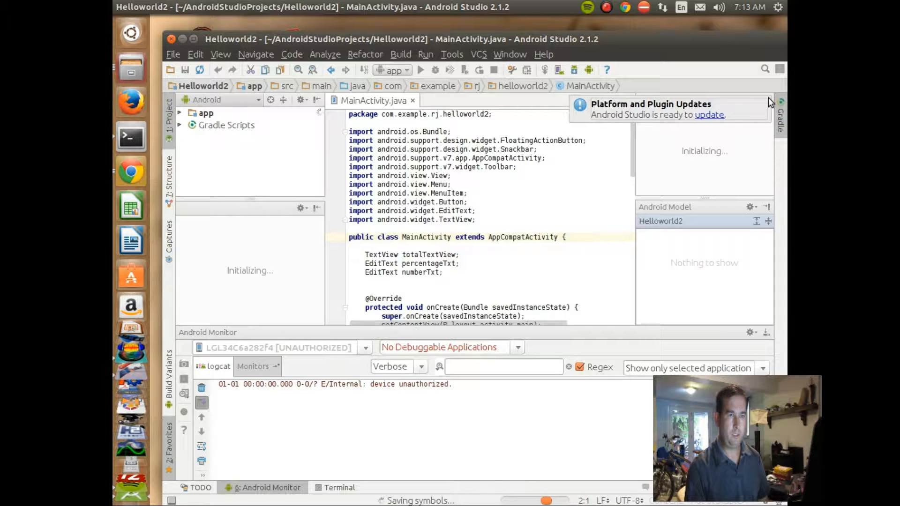
click(170, 436)
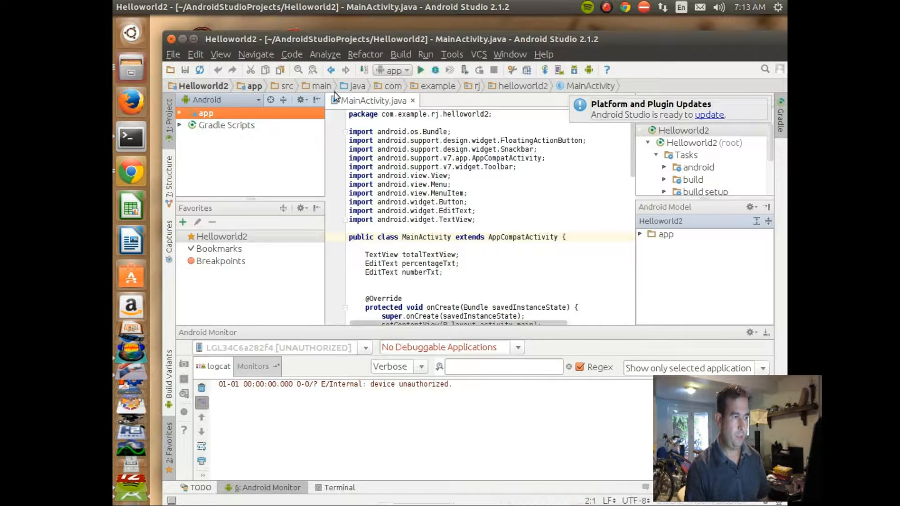
mouse_move(354, 376)
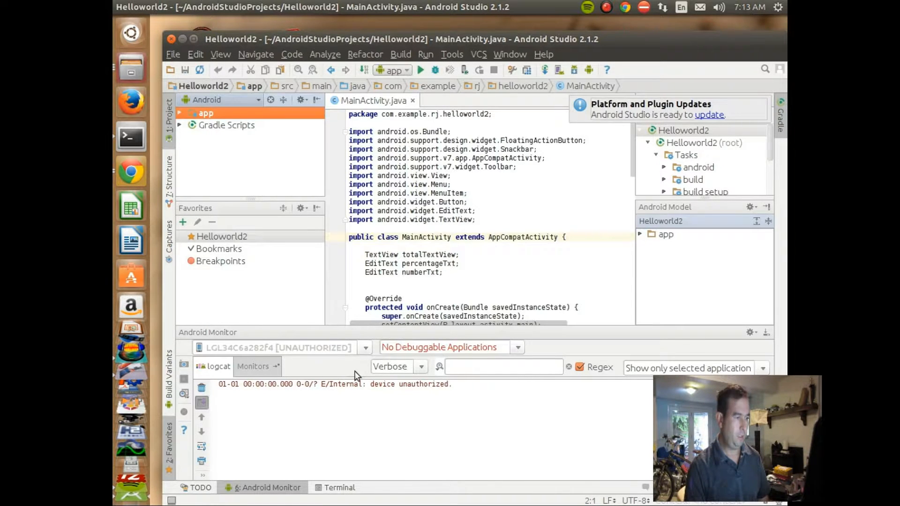
mouse_move(202, 389)
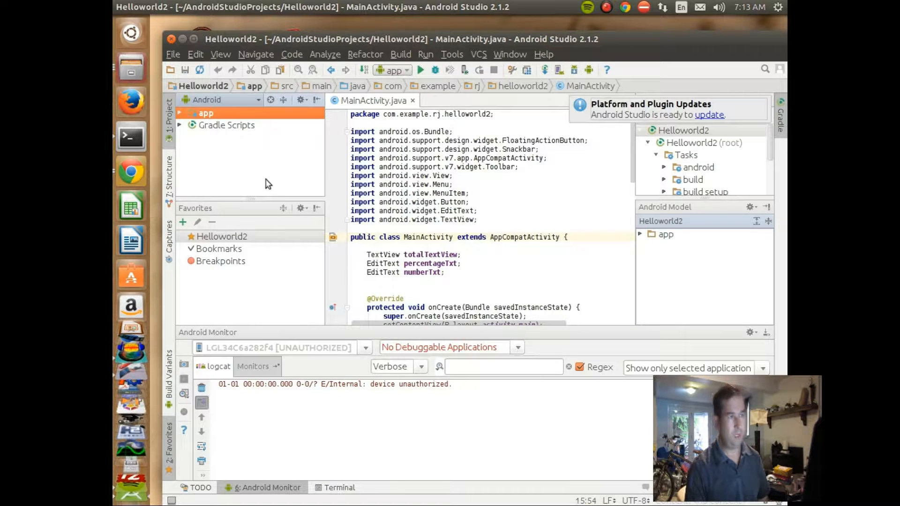
mouse_move(246, 187)
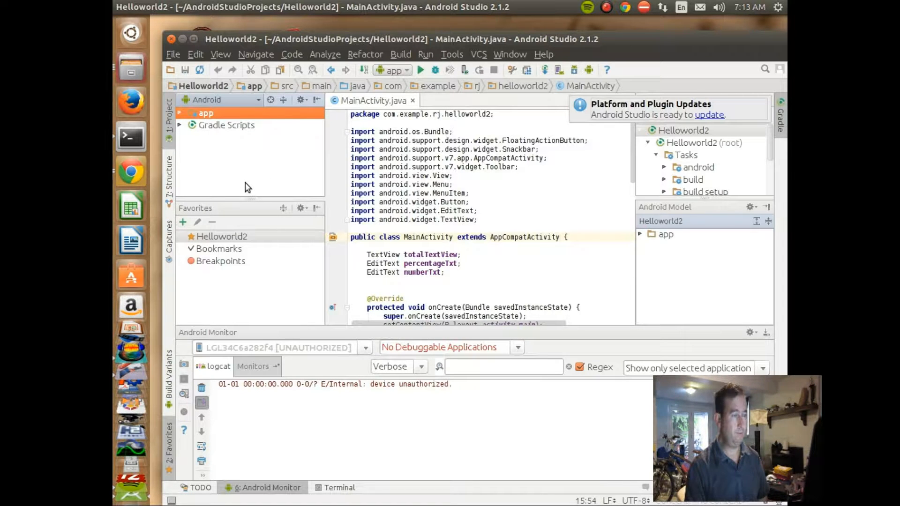
mouse_move(214, 185)
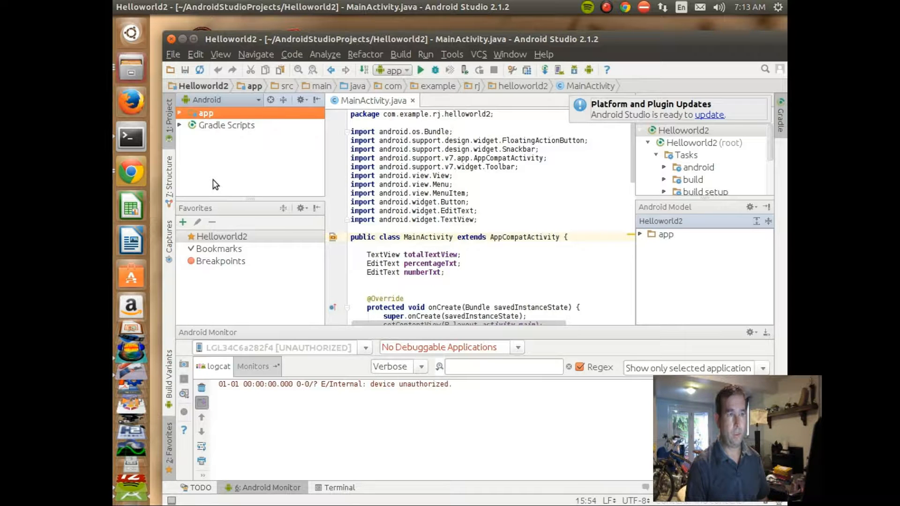
mouse_move(264, 178)
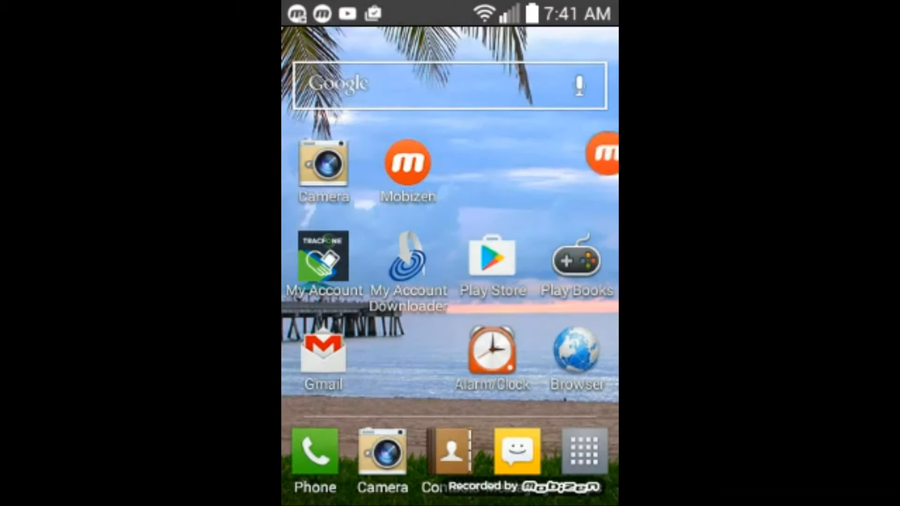
Open the phone's Settings and scroll to the Security page's Unknown sources option
click(601, 154)
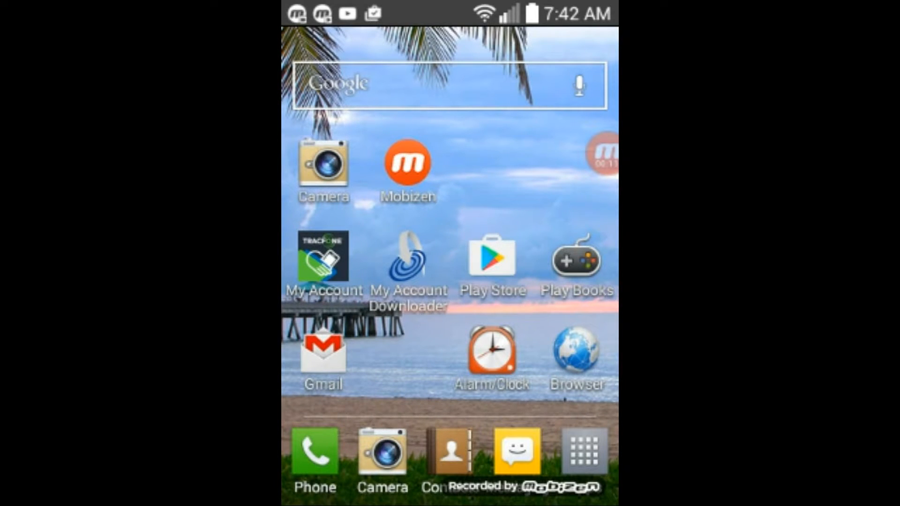
click(581, 452)
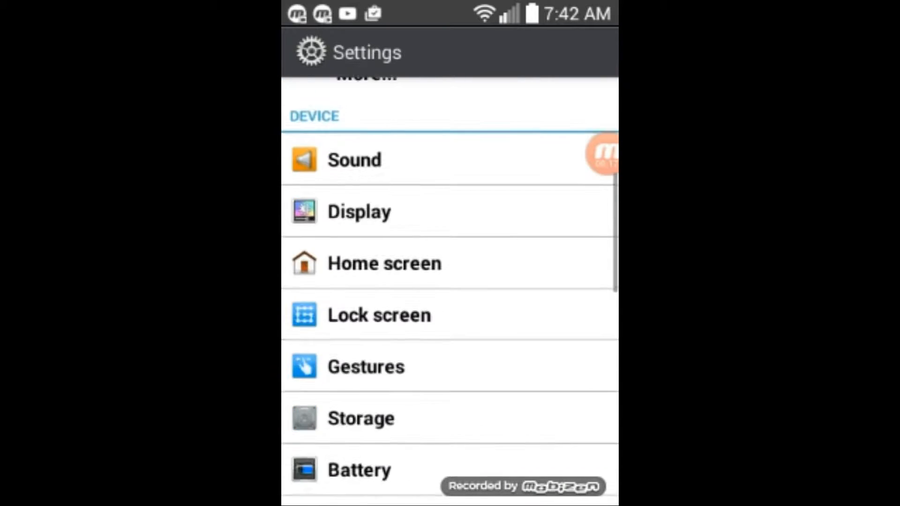
scroll(down, 3)
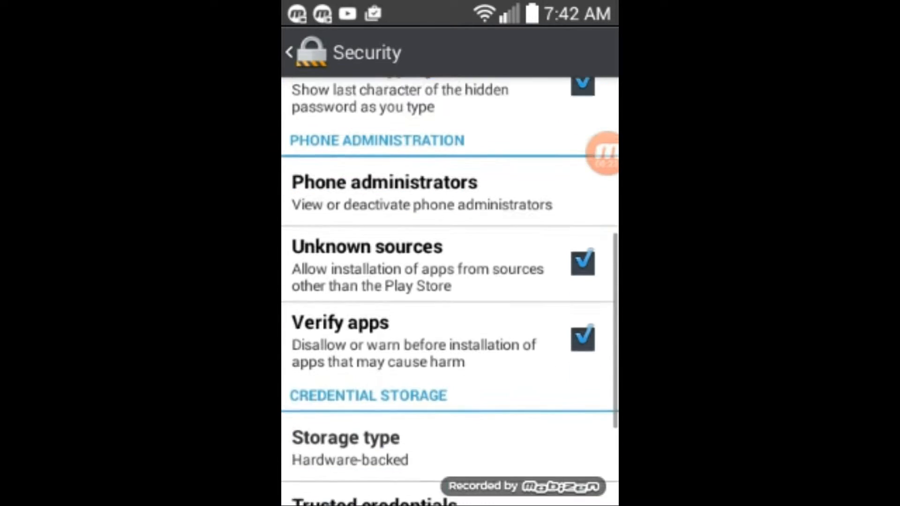
scroll(up, 3)
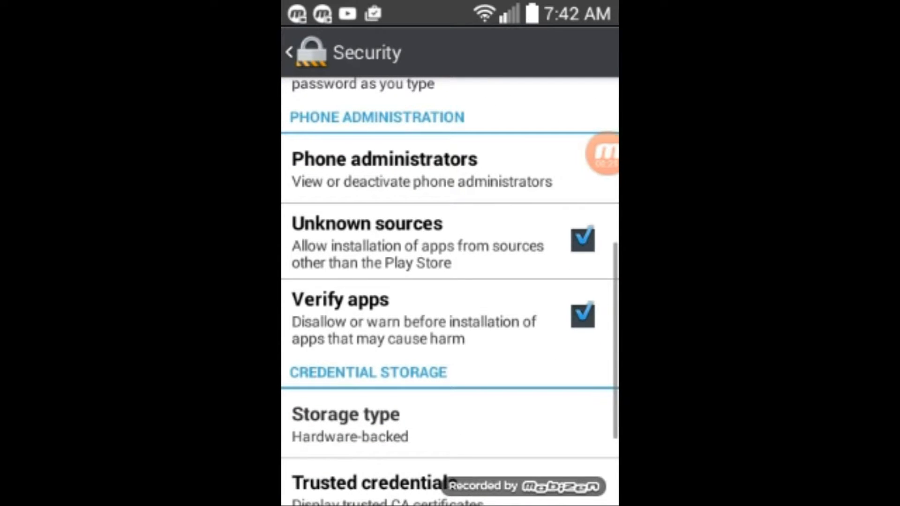
click(583, 240)
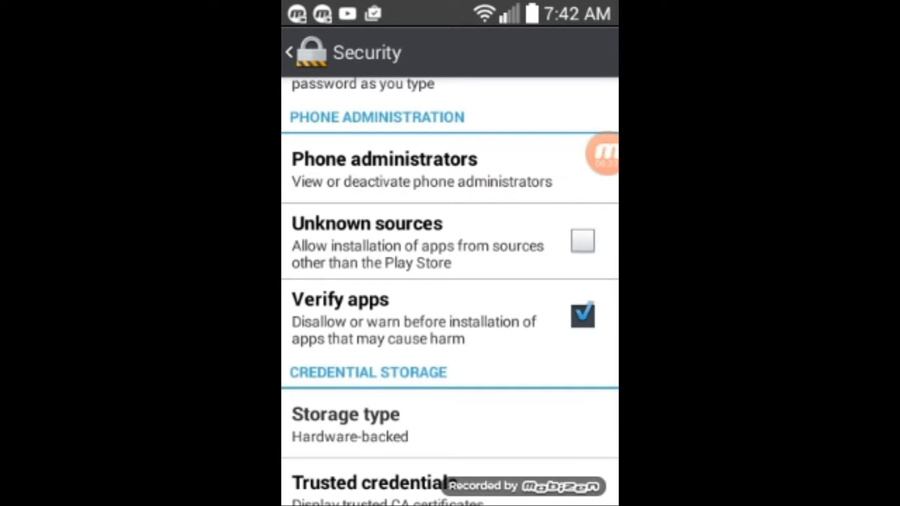
click(581, 241)
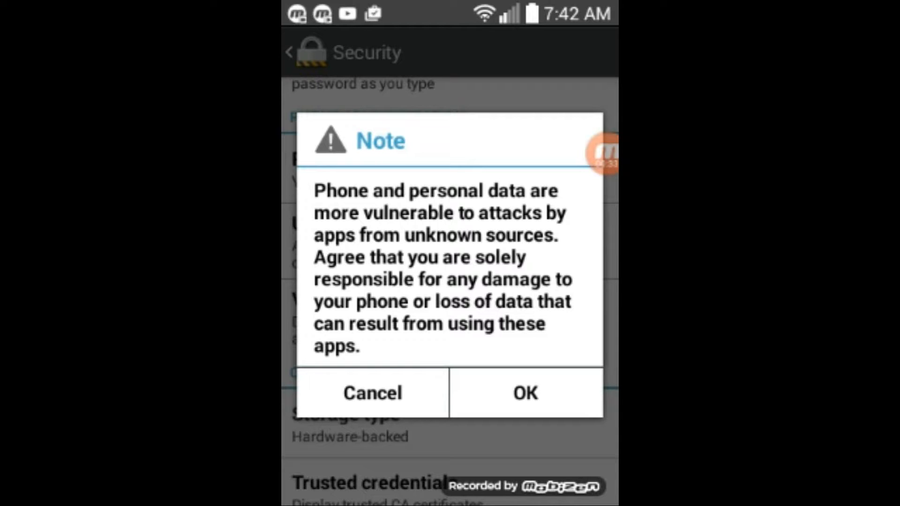
click(523, 393)
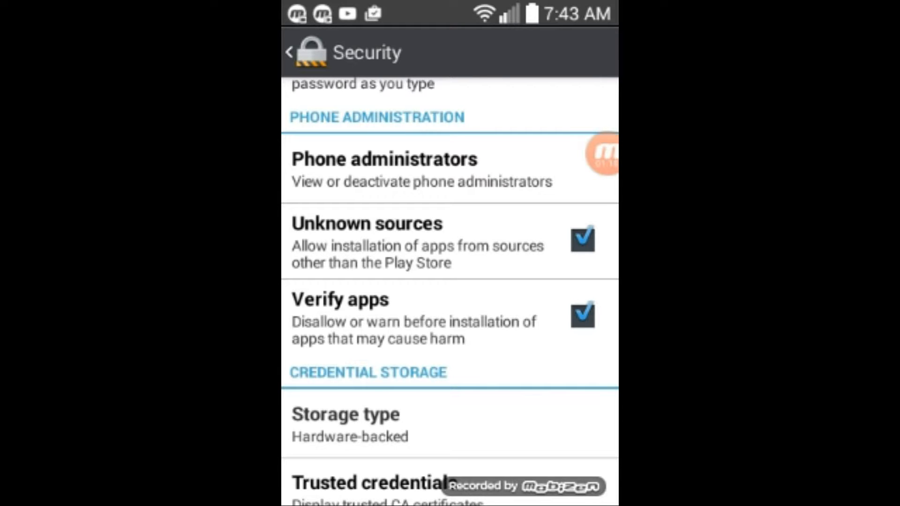
Run 'app' from the toolbar, bringing up the Select Deployment Target dialog
key(HOME)
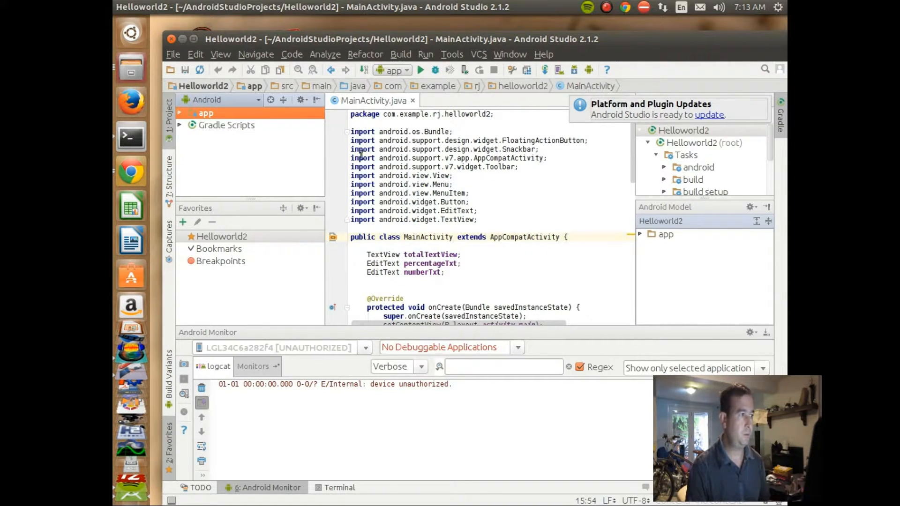
mouse_move(420, 69)
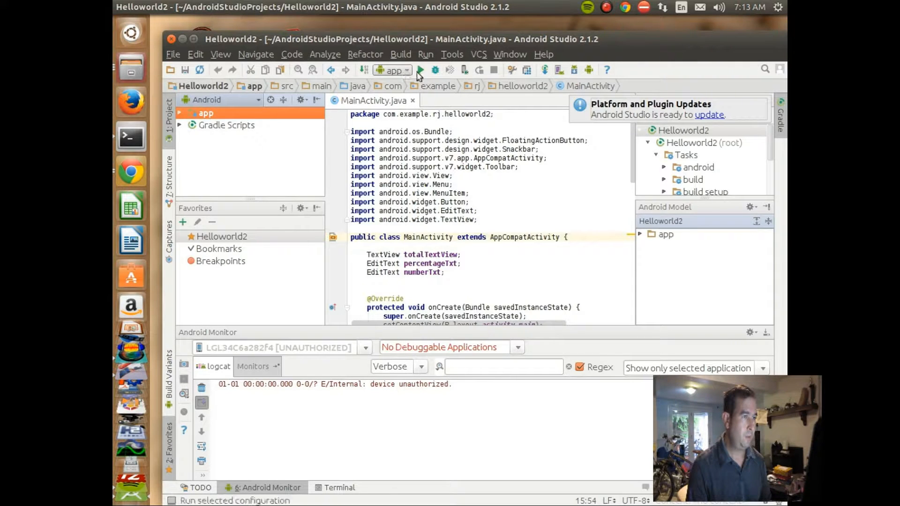
mouse_move(420, 69)
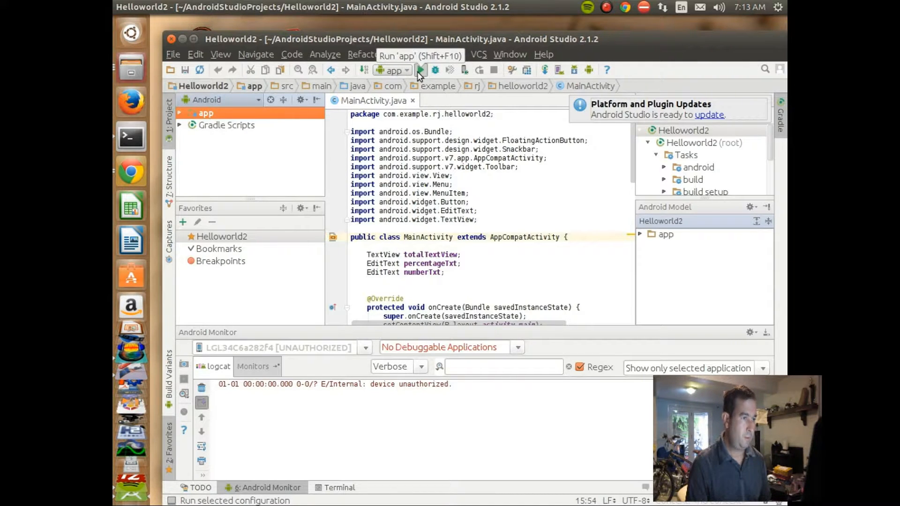
mouse_move(411, 110)
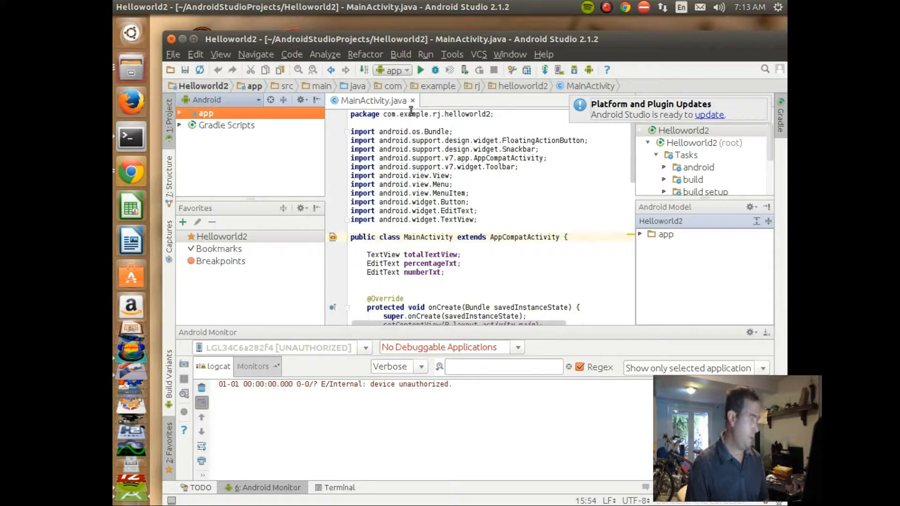
mouse_move(421, 69)
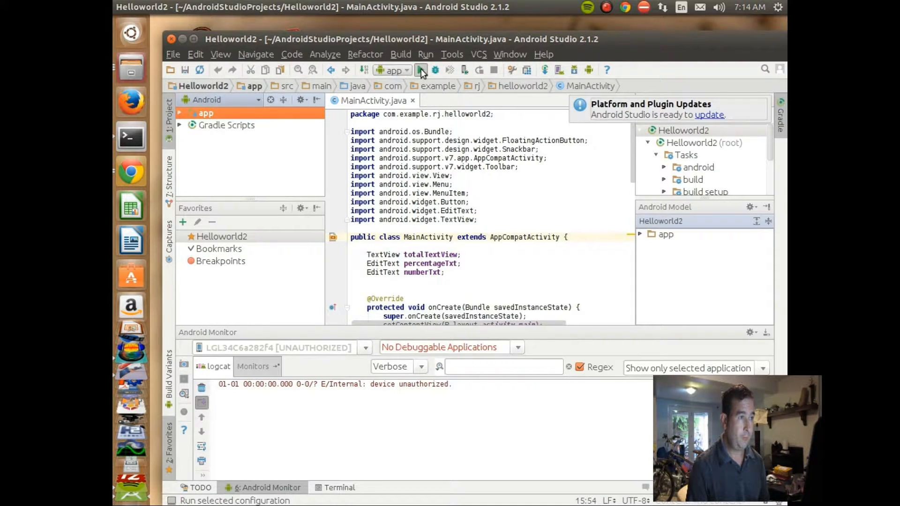
click(420, 70)
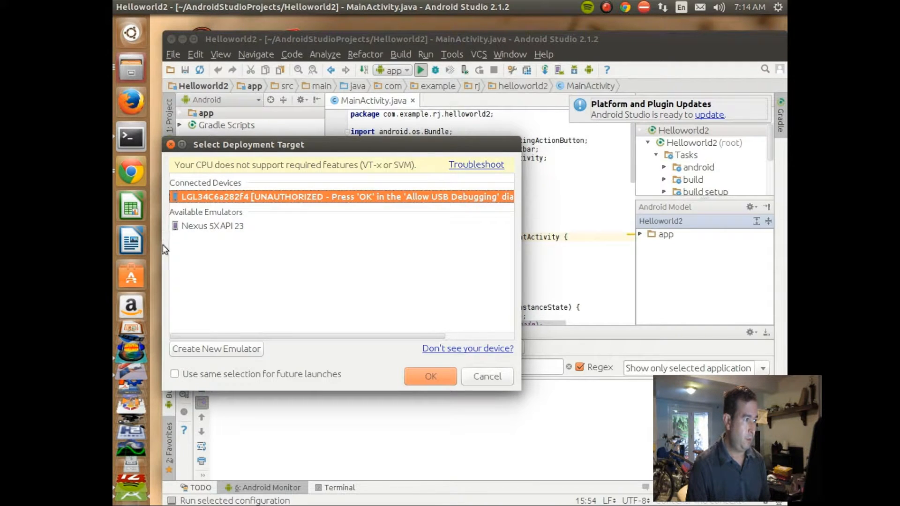
mouse_move(207, 246)
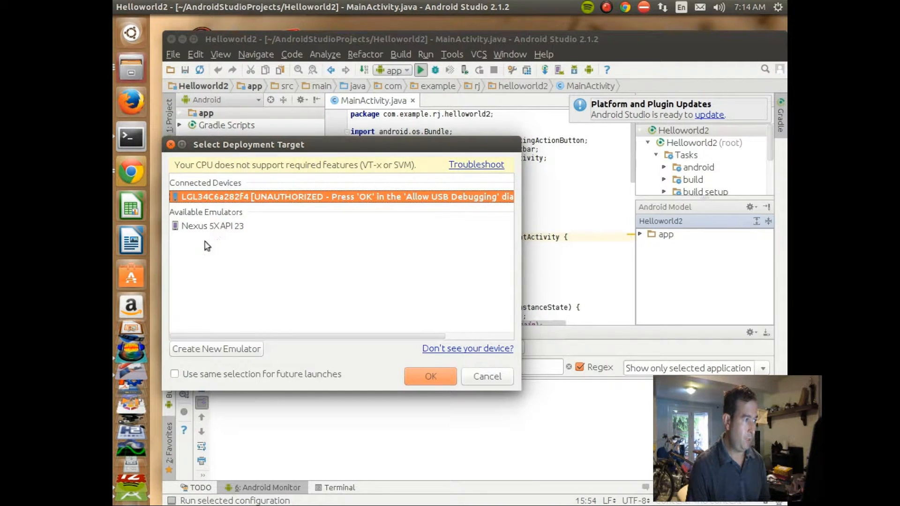
mouse_move(168, 203)
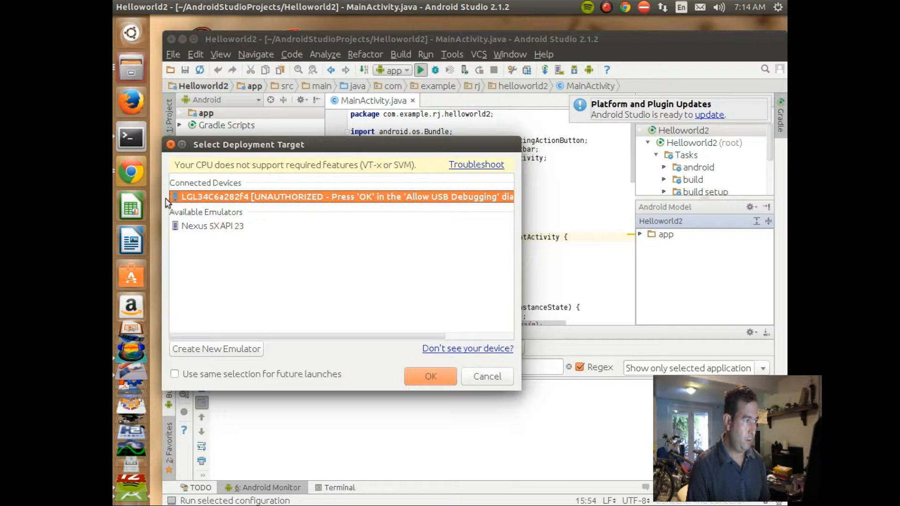
mouse_move(359, 209)
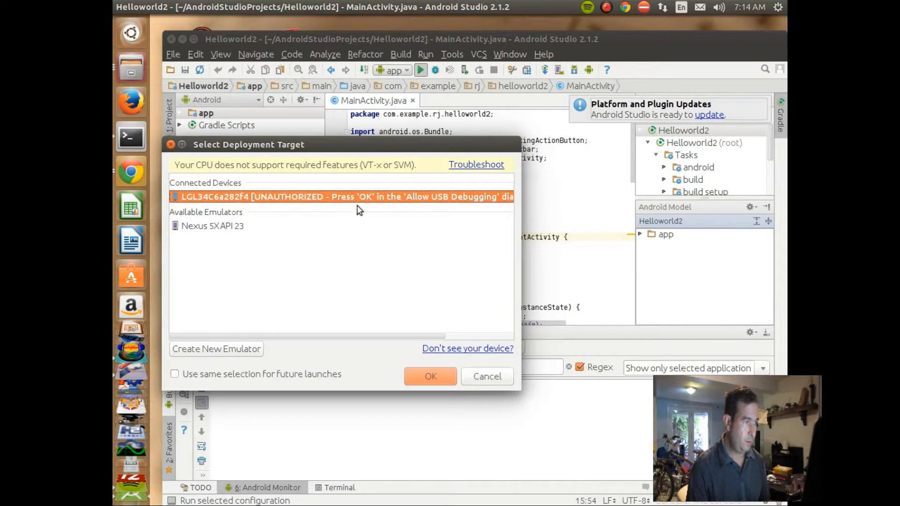
mouse_move(365, 211)
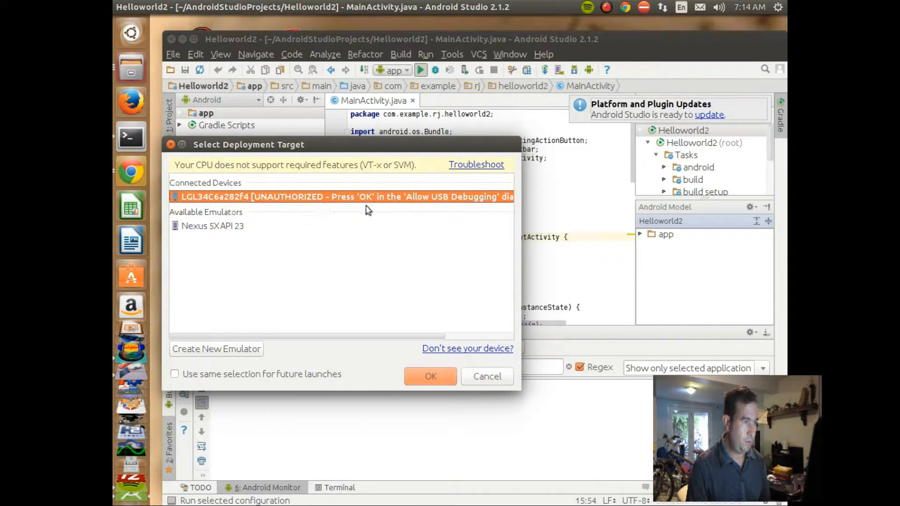
mouse_move(504, 208)
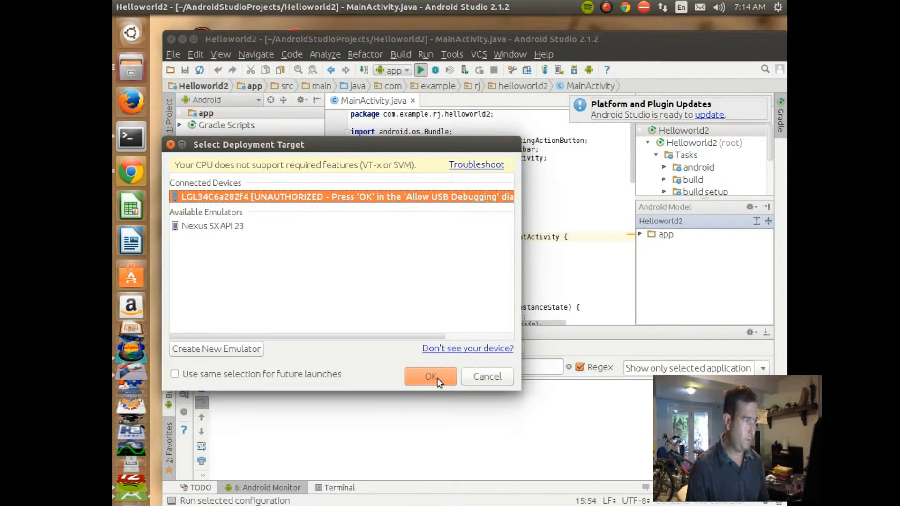
Confirm deployment to the connected phone; Gradle builds but installing the APK fails
click(431, 377)
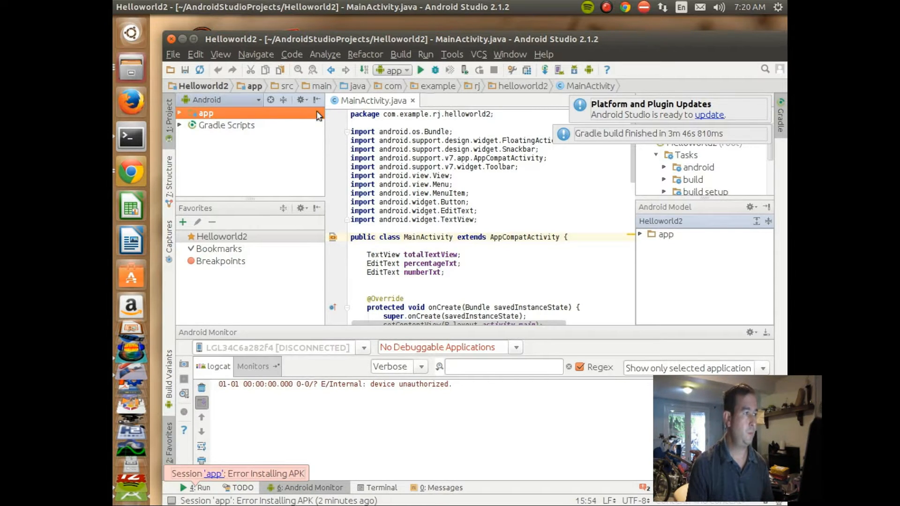
mouse_move(418, 91)
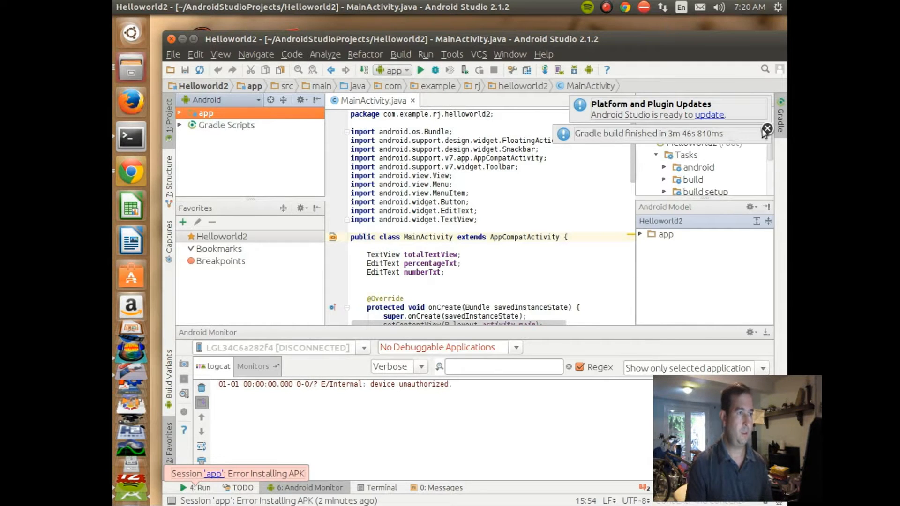
Dismiss the notifications and rerun the app, deploying to the ASUS Nexus 7 tablet
click(767, 129)
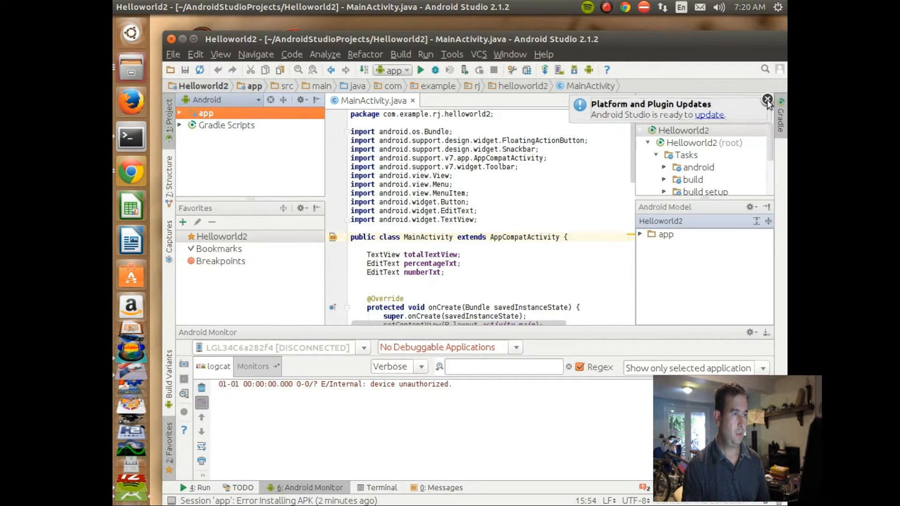
click(768, 99)
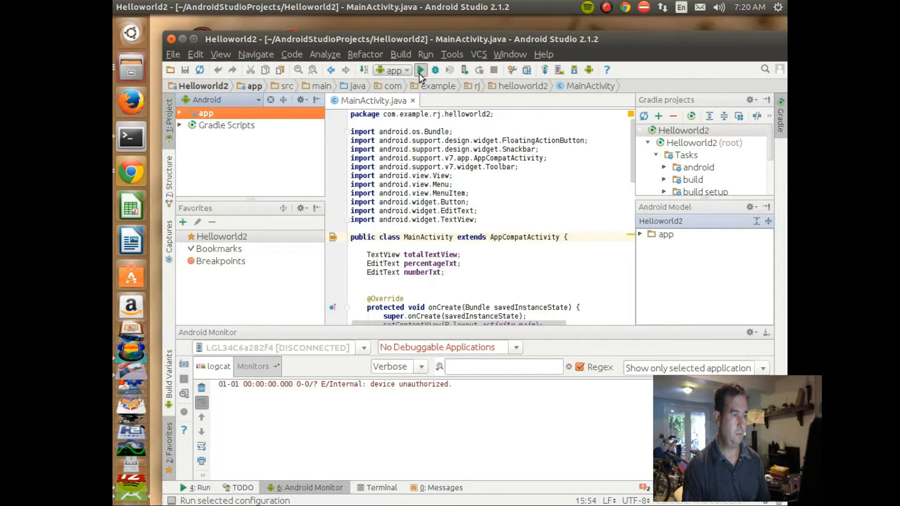
mouse_move(421, 69)
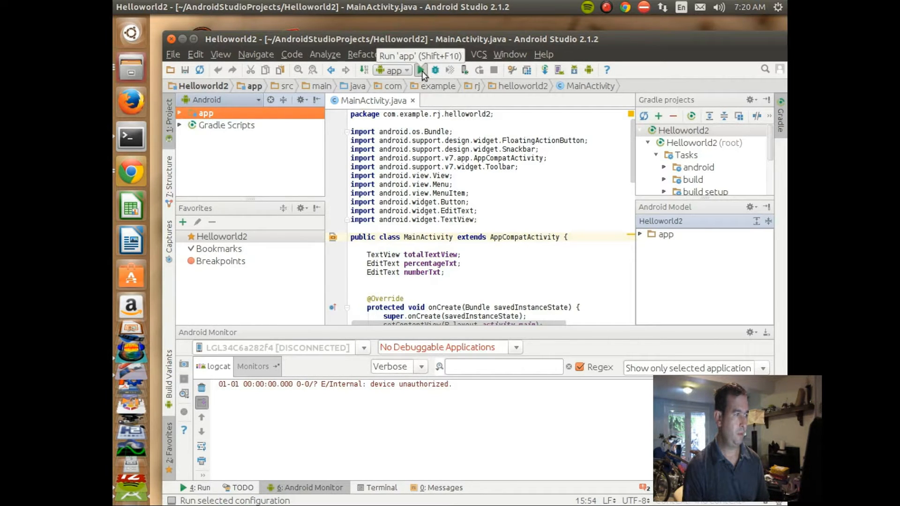
click(420, 69)
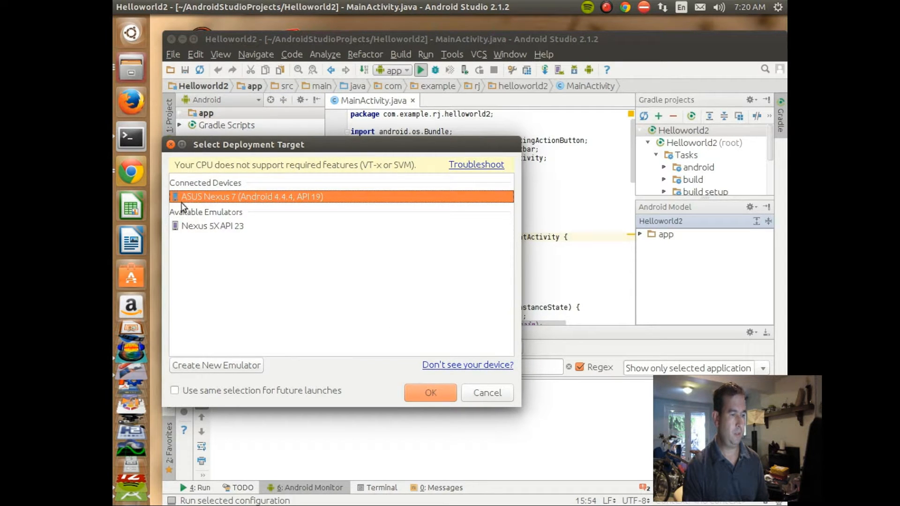
mouse_move(246, 204)
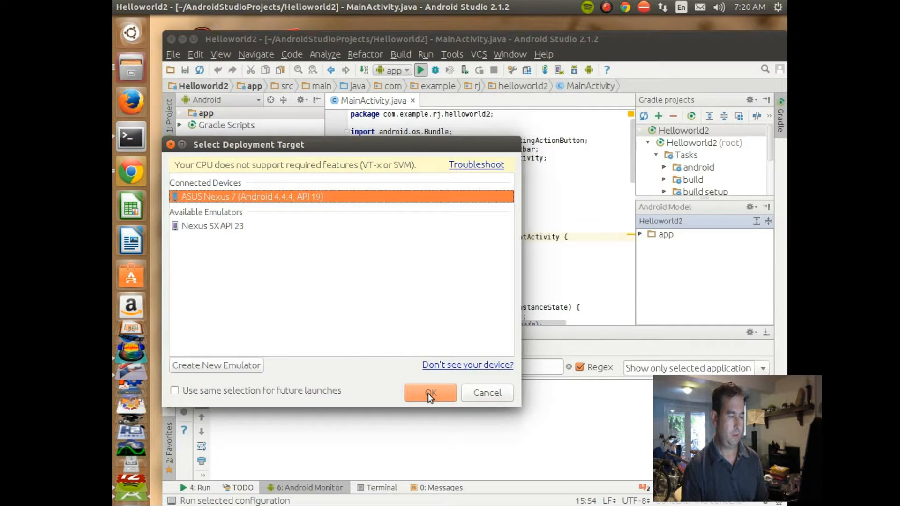
click(429, 393)
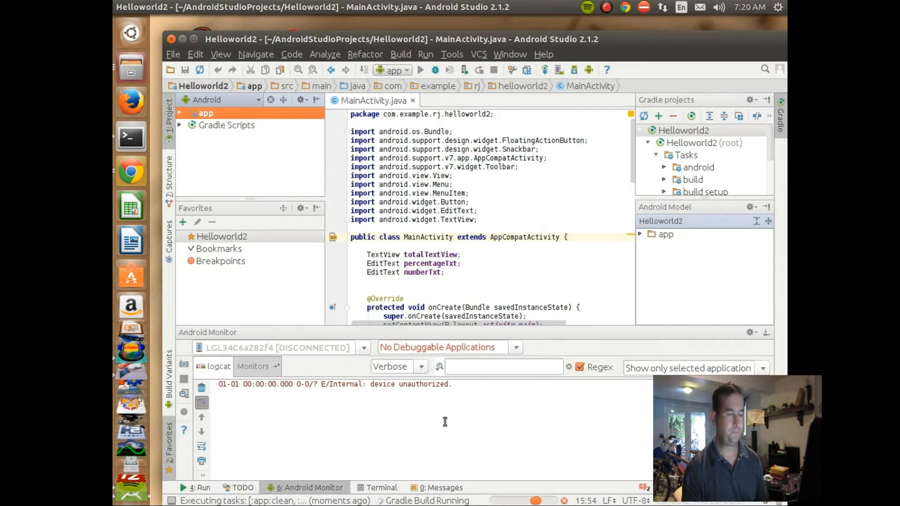